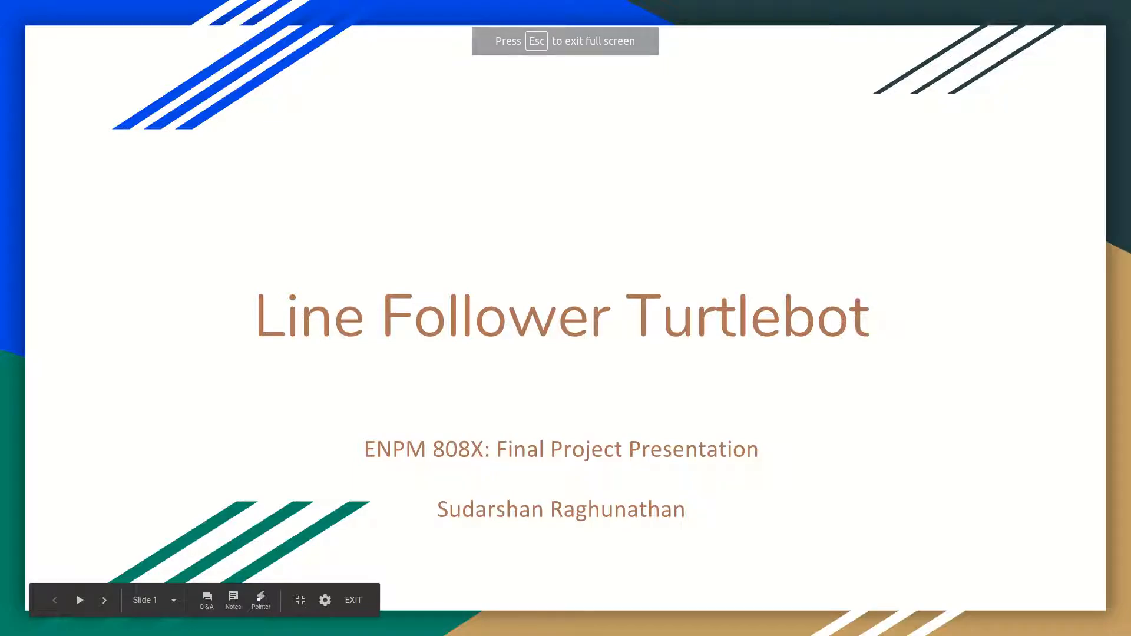
mouse_move(104, 600)
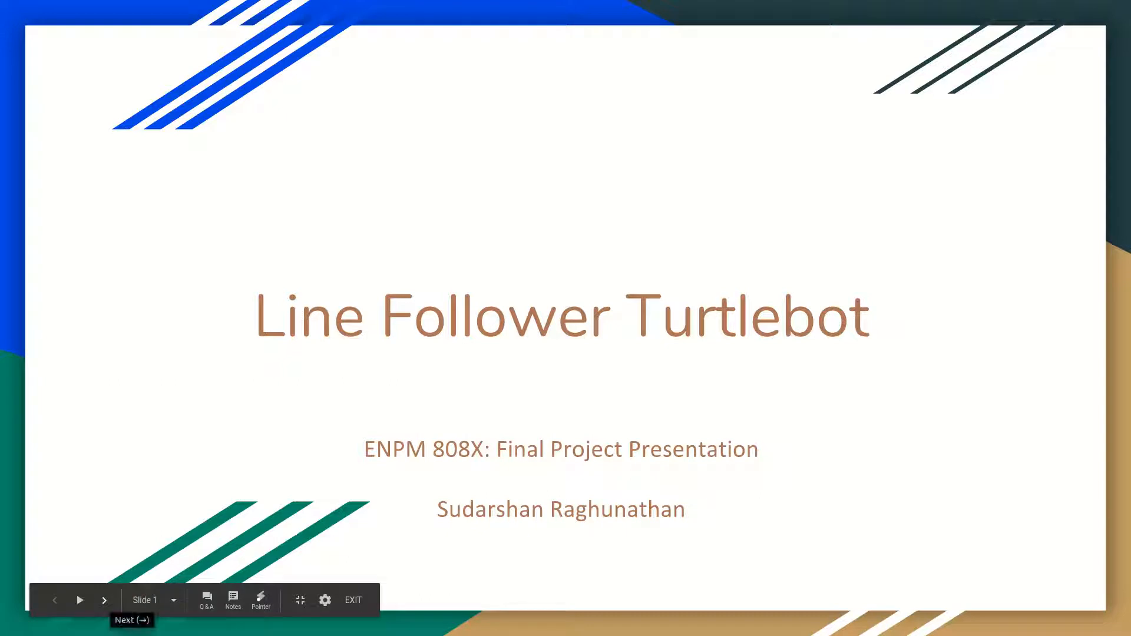
Step: Advance from the Line Follower Turtlebot title slide to the 'To build and run' slide
click(104, 600)
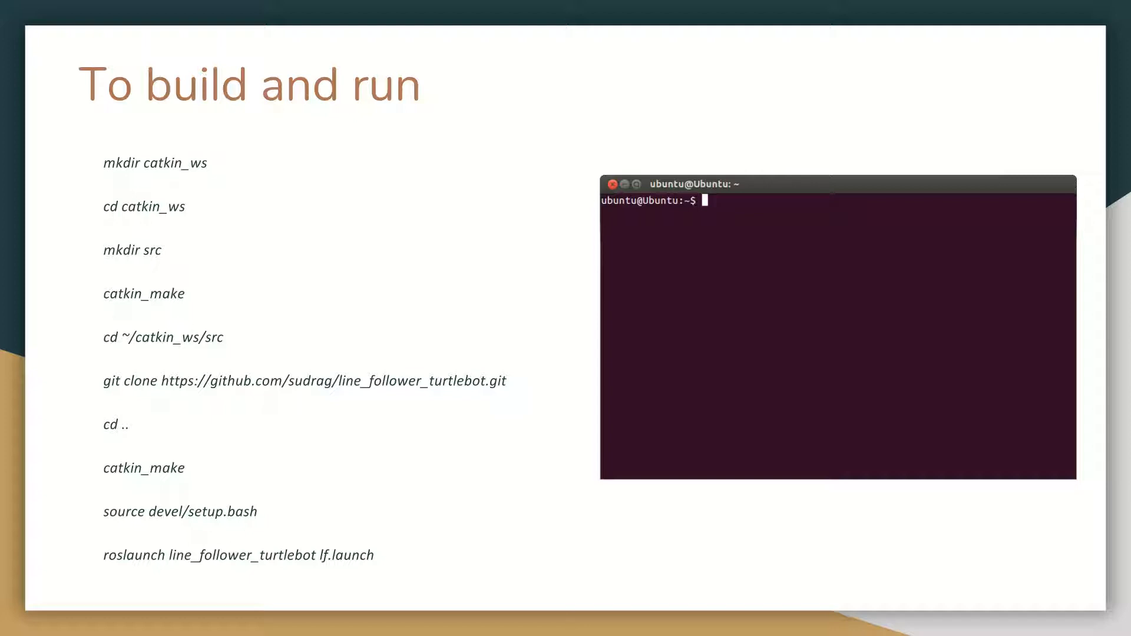
Step: Advance from 'To build and run' to slide 9, 'Demonstration', starting the demo video
click(103, 600)
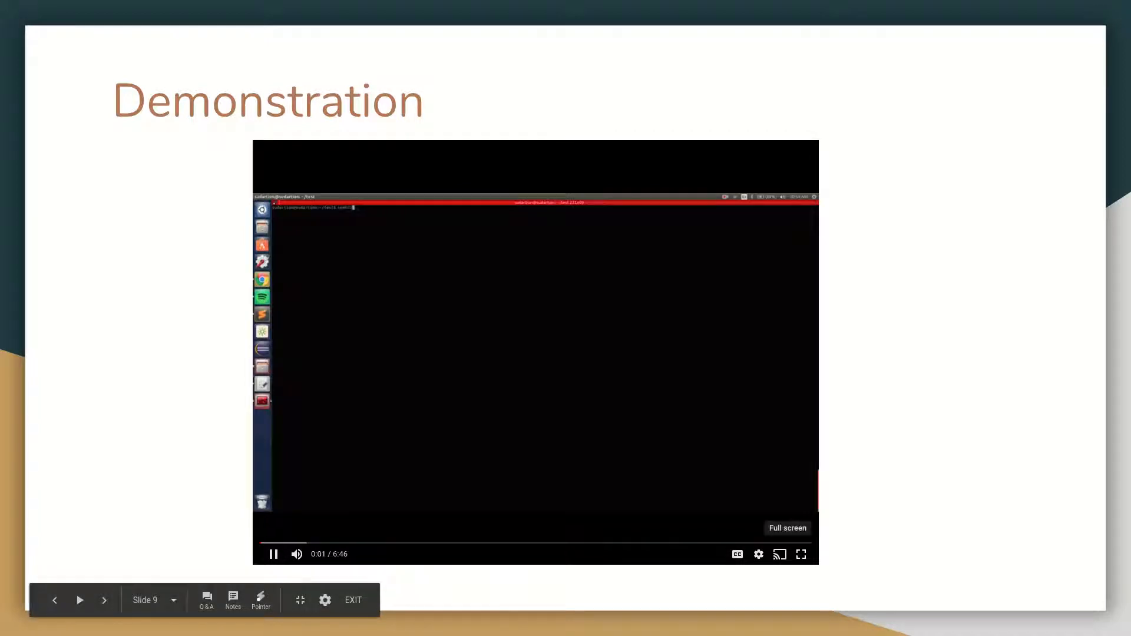
Step: Play the demo video full screen, opening and closing its settings menu without changes
click(801, 554)
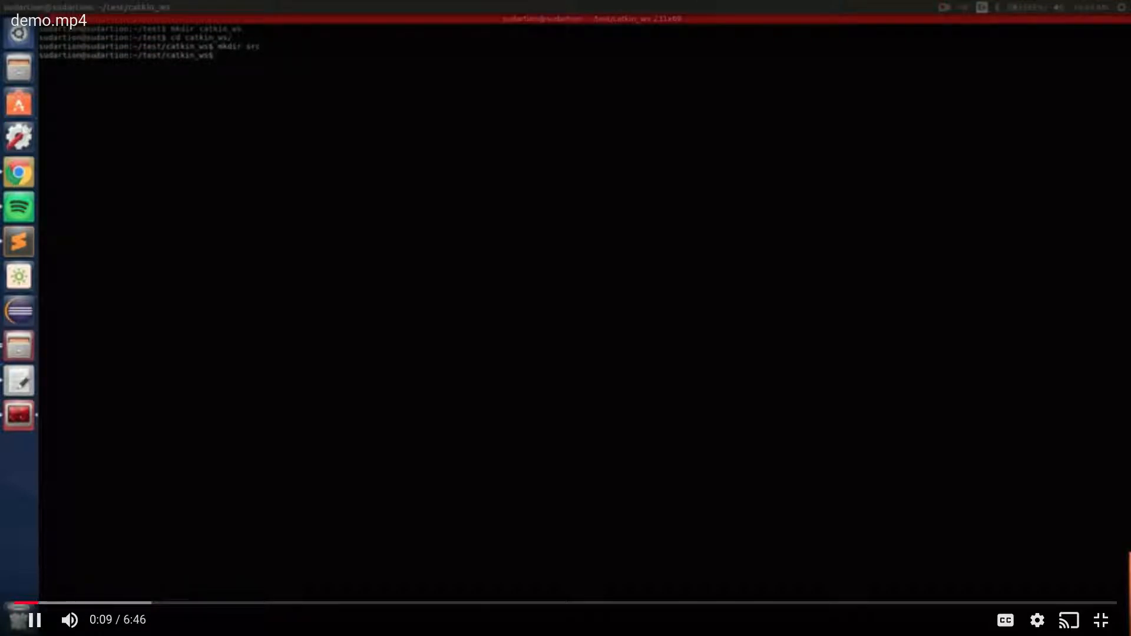
text(catkin_make)
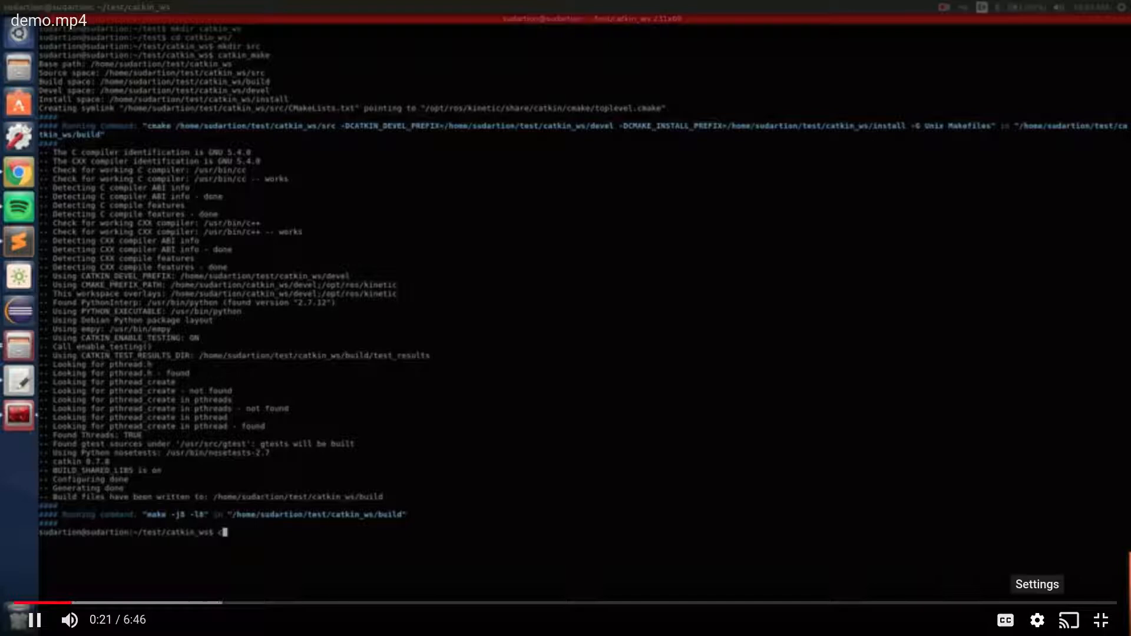
text(d src/)
text(git clone)
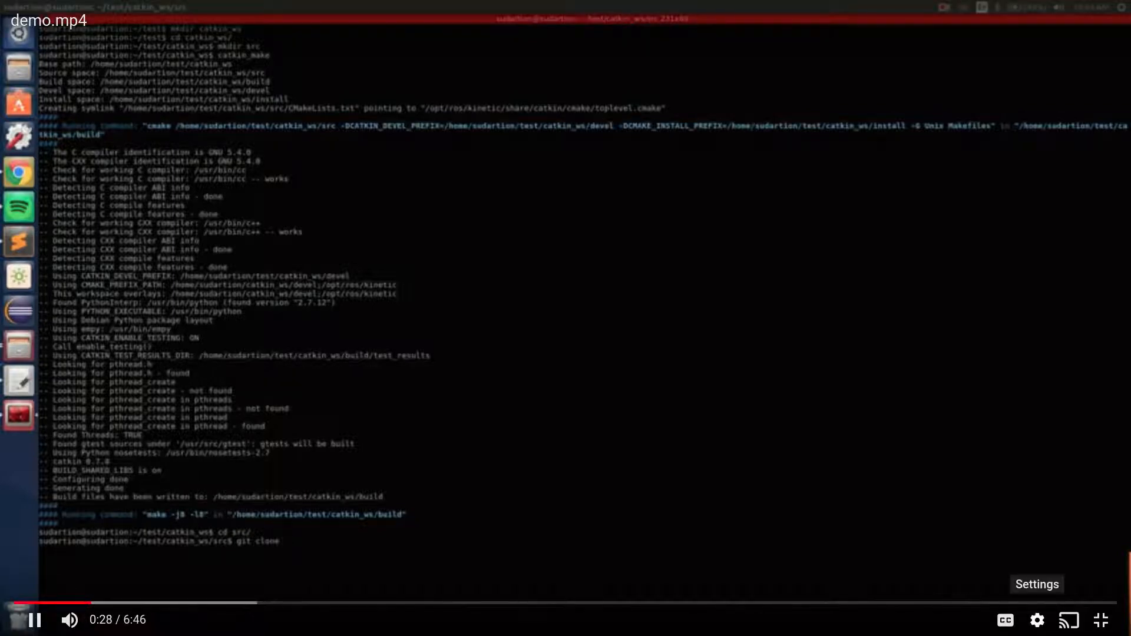
click(1037, 620)
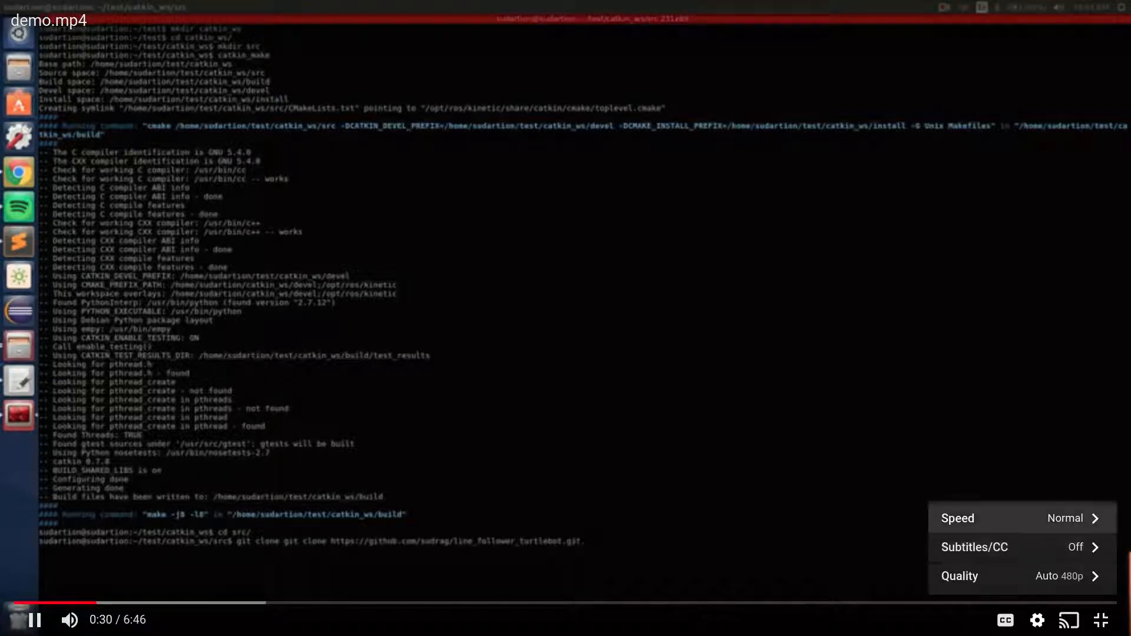
click(1061, 518)
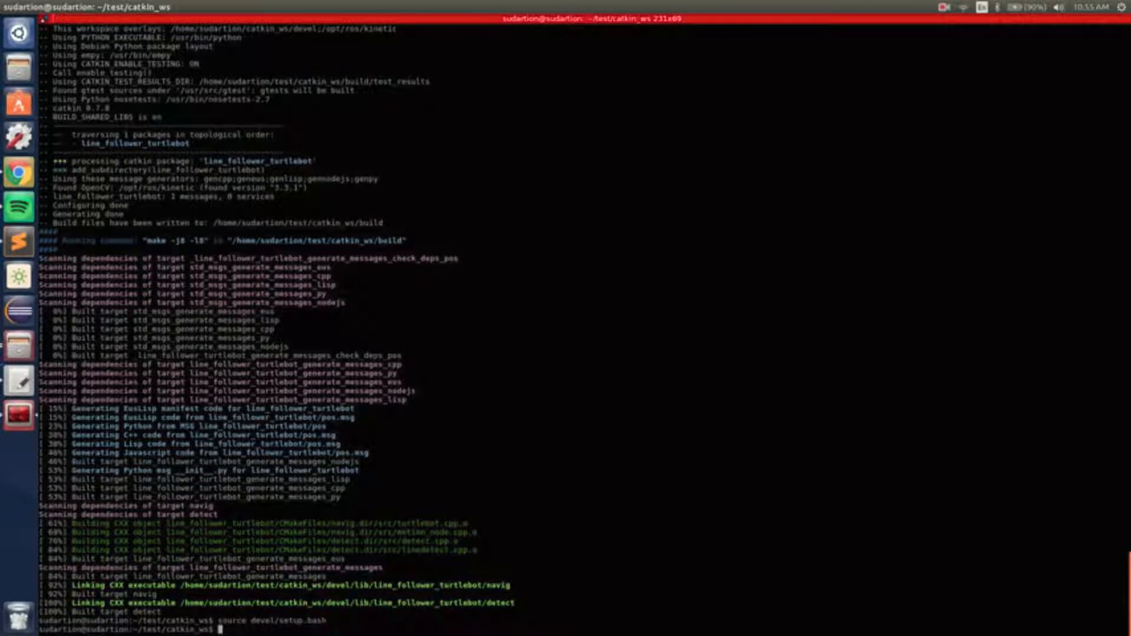
text(roslaunch li)
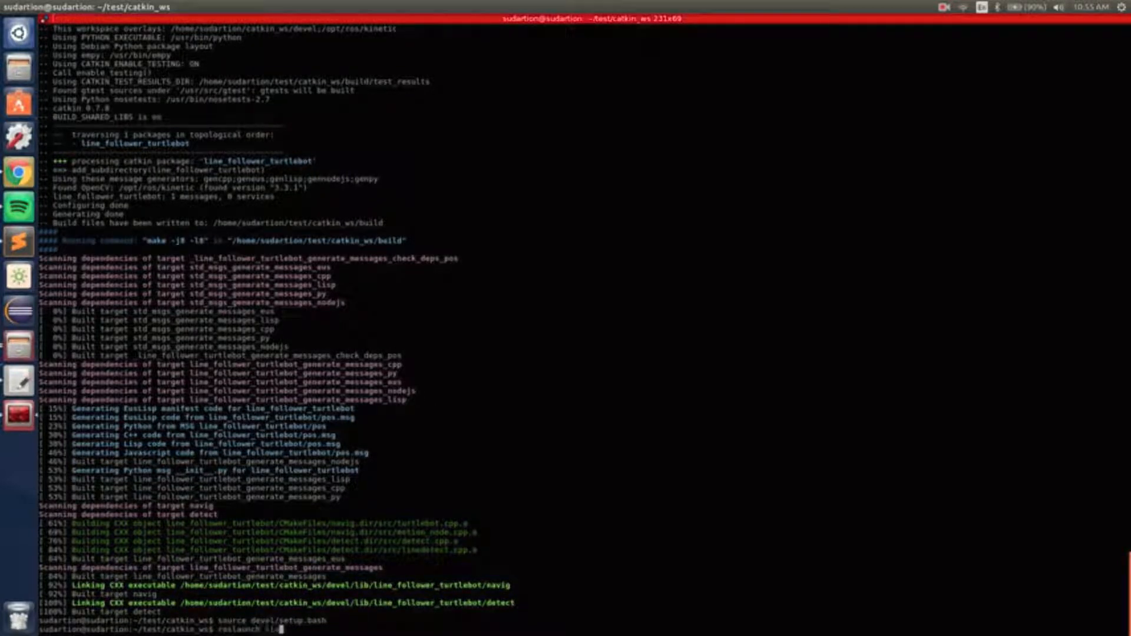
text(line_follower_turtlebot lf.launch)
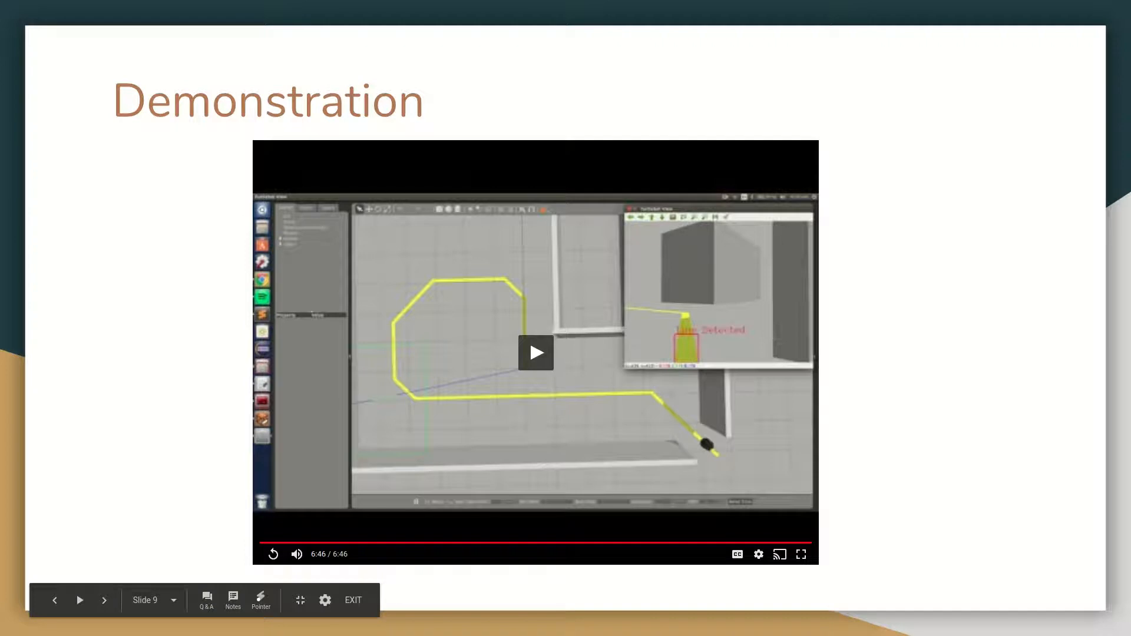
Step: Advance from the finished demo video to slide 10, 'Future Work'
click(104, 601)
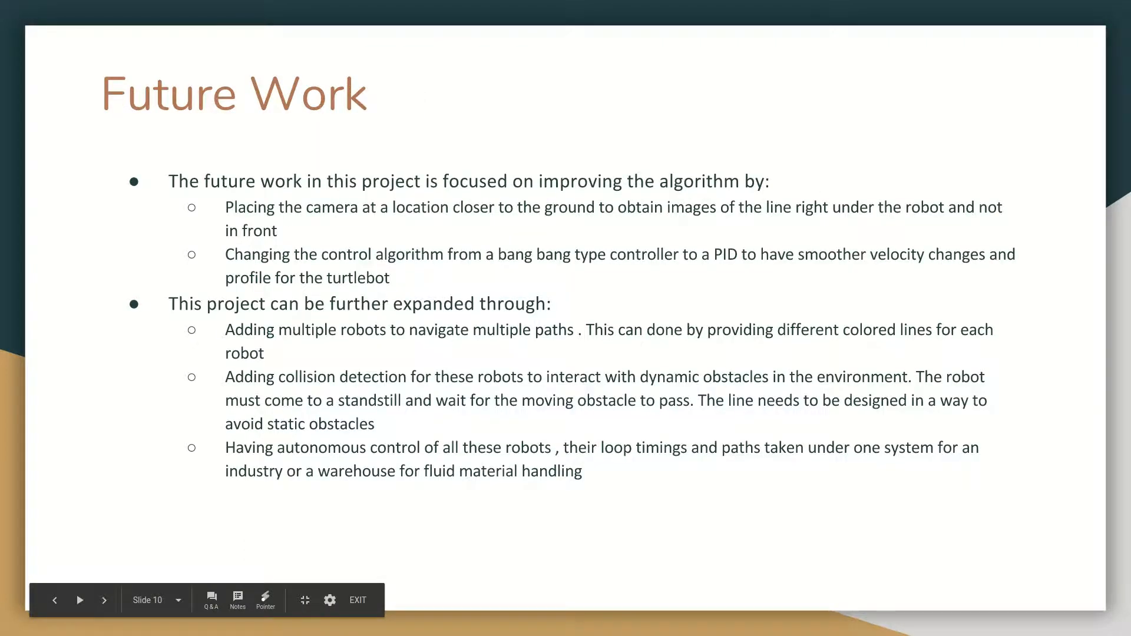